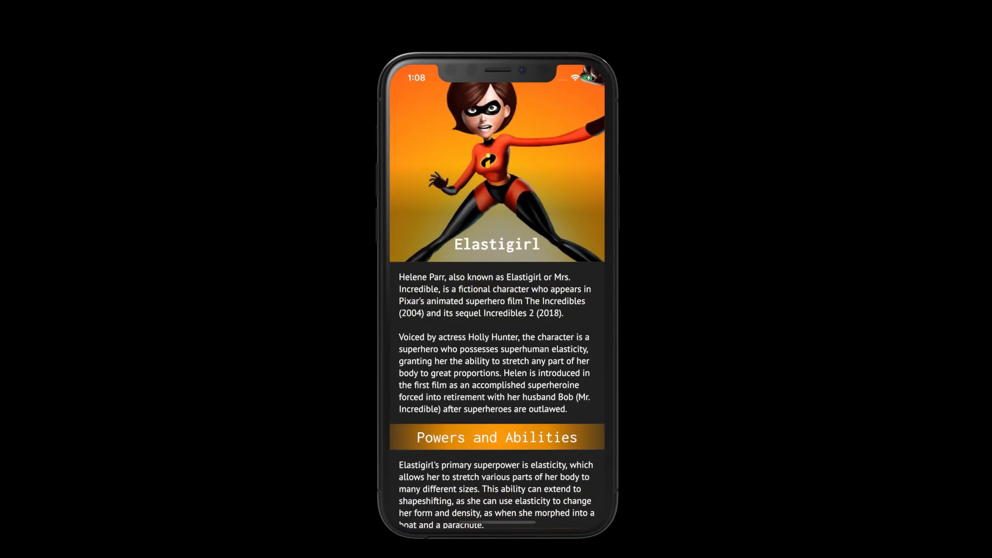
Step: Enter the tip_1_stretchy_header folder and star the flutter_ui_tips repository
scroll("down", 3)
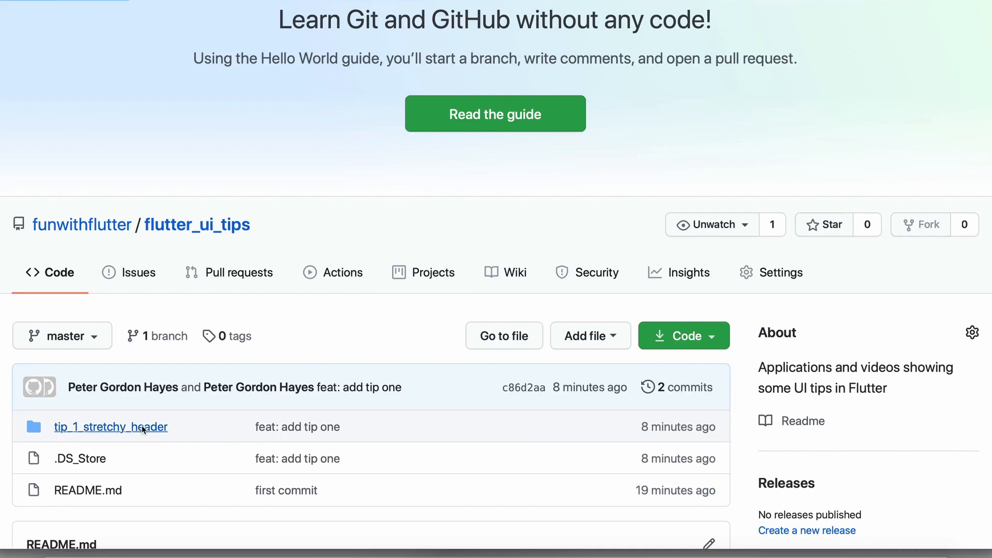
left_click(111, 427)
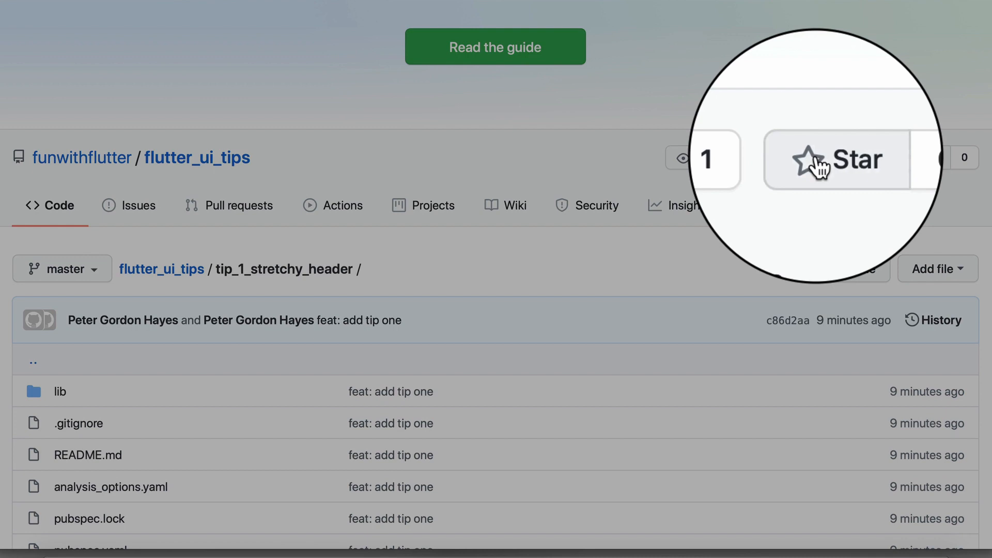
left_click(841, 158)
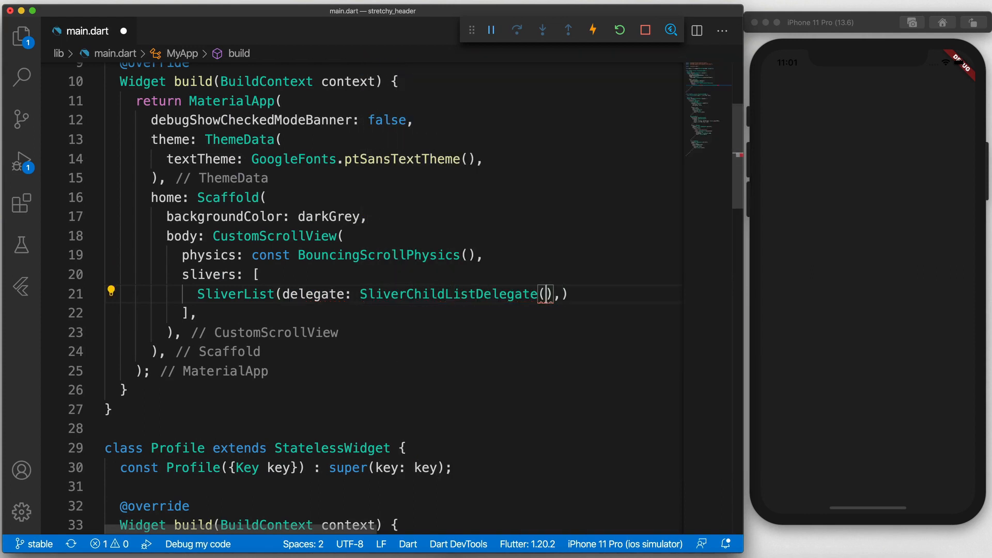
Step: Place a const Profile() widget inside the SliverList delegate so the profile text renders
type("const Profile(),")
type("SliverAppBar(),")
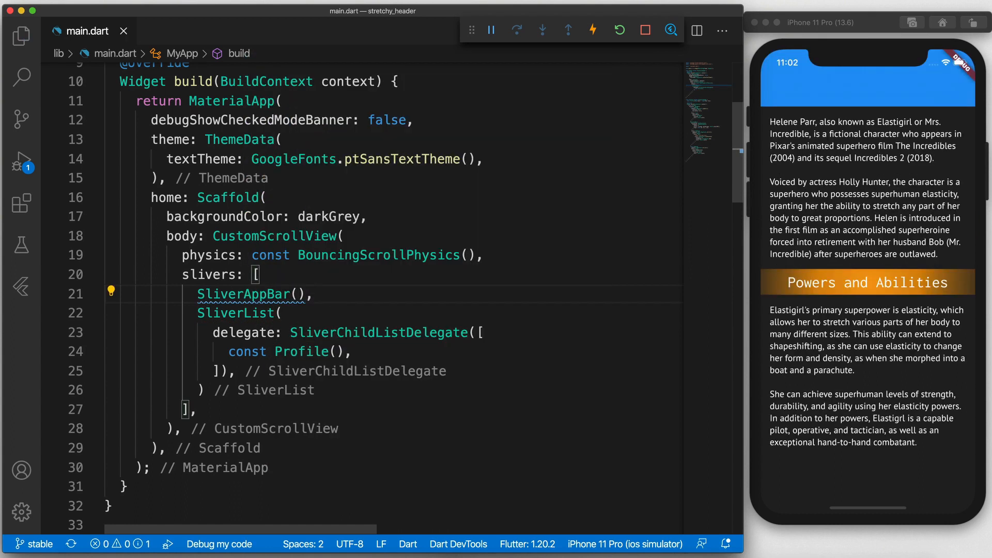
Step: Give the SliverAppBar a darkOrange backgroundColor and expandedHeight 300
type("backgroundColor: darkOrange,")
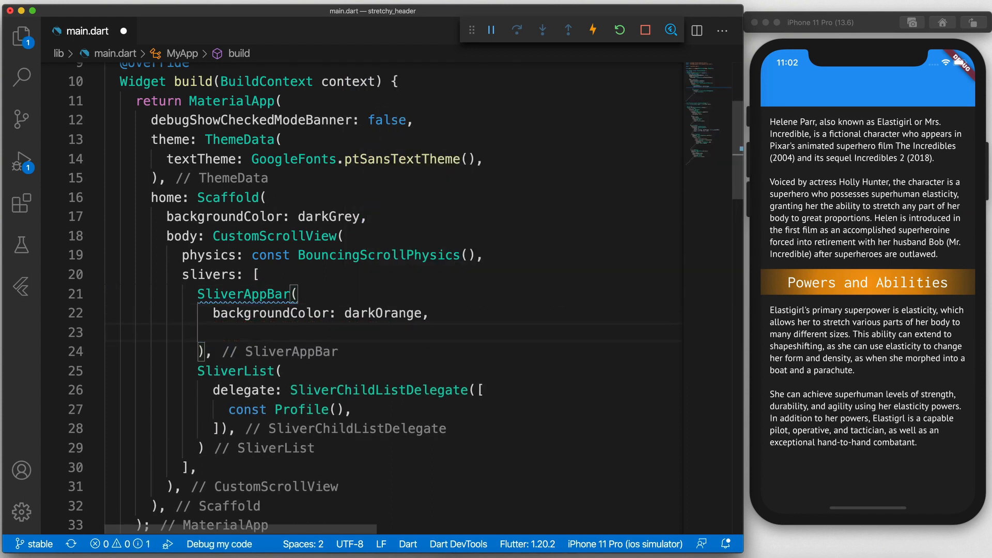
type("expandedHeight: 300,")
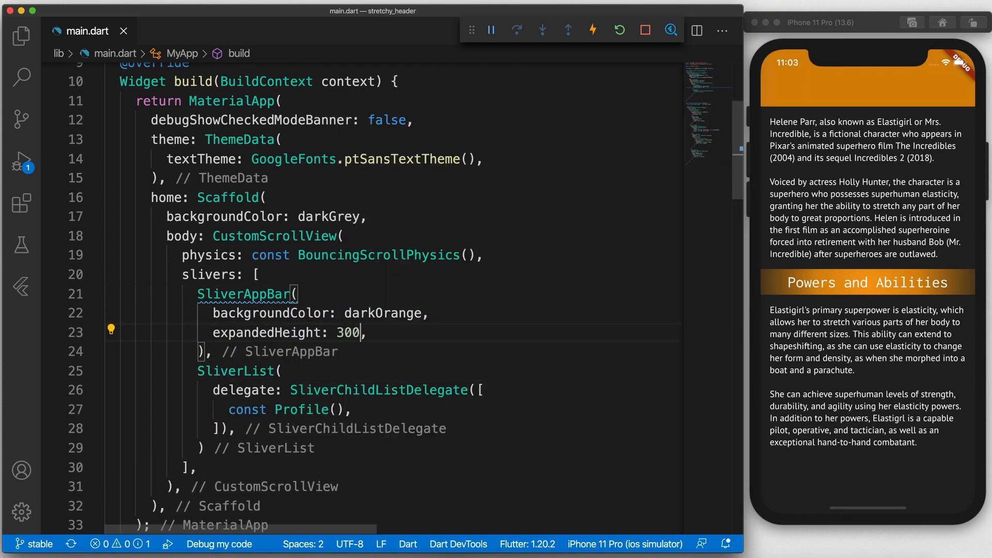
scroll("down", 3)
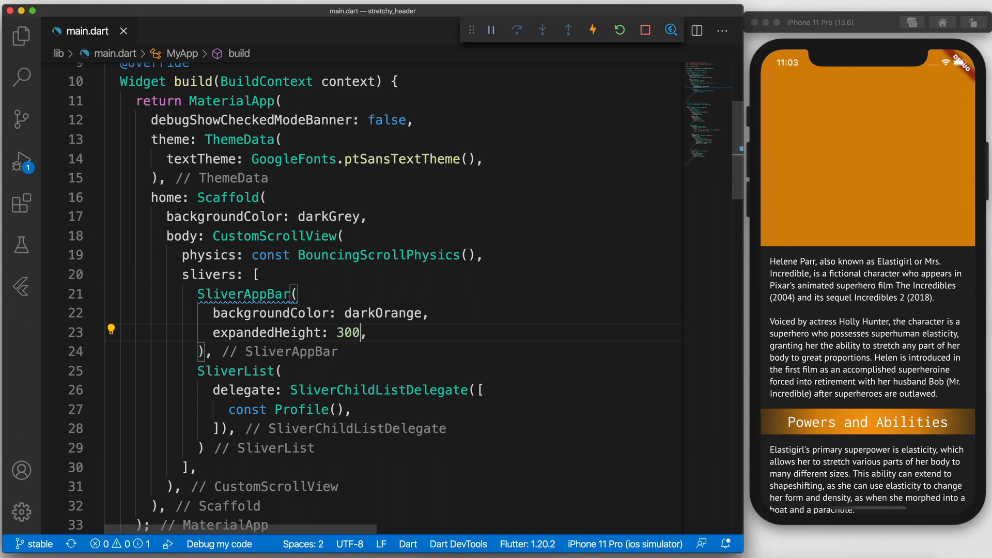
Step: Add a FlexibleSpaceBar titled Elastigirl with an Image.network background using BoxFit.cover
type("flexibleSpace: Flex,")
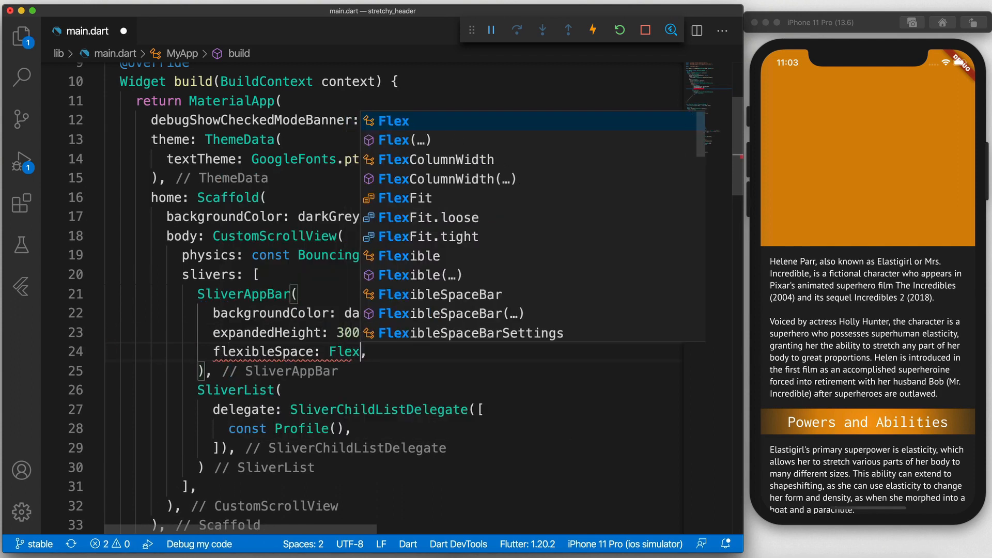
left_click(444, 294)
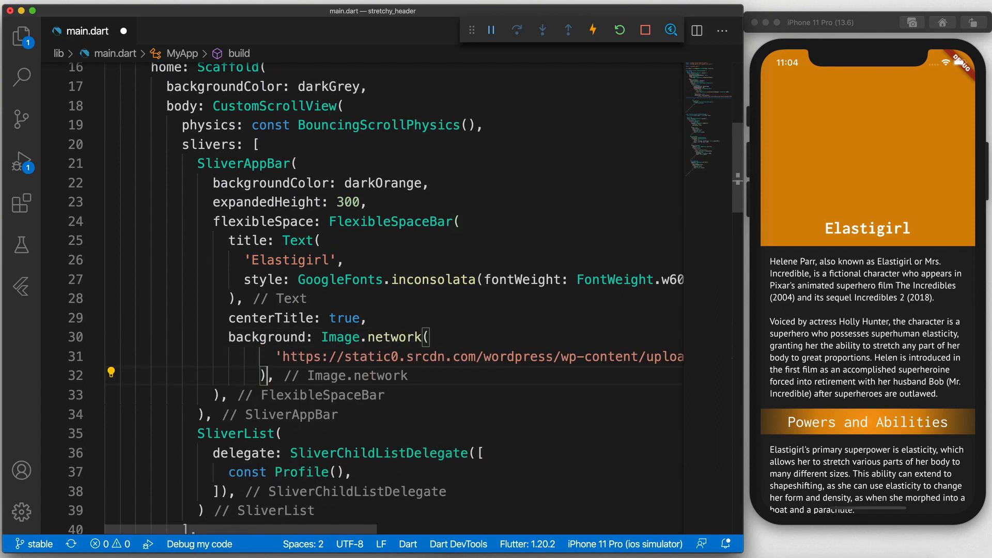
type("fit: BoxFit.cover")
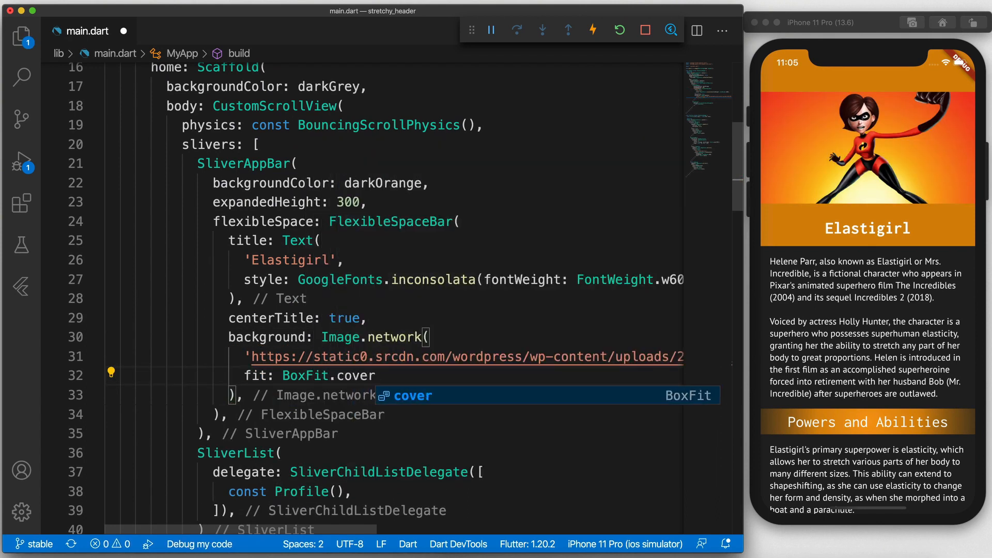
left_click(110, 336)
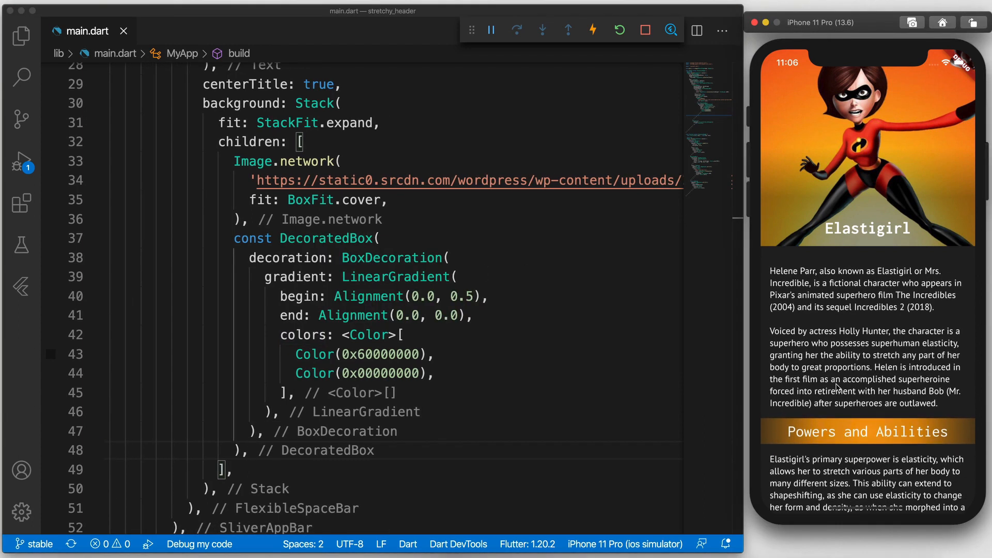
Step: Review the Stack layering the cover-fit image under the LinearGradient DecoratedBox
scroll("down", 3)
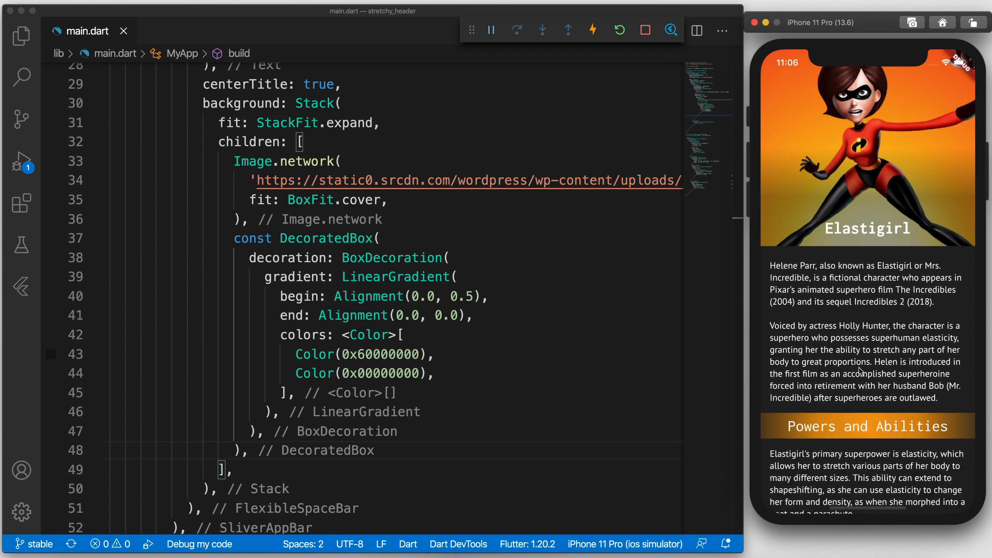
Step: Set stretchModes zoomBackground, fadeTitle and blurBackground, and start an onStretchTrigger callback
scroll("up", 3)
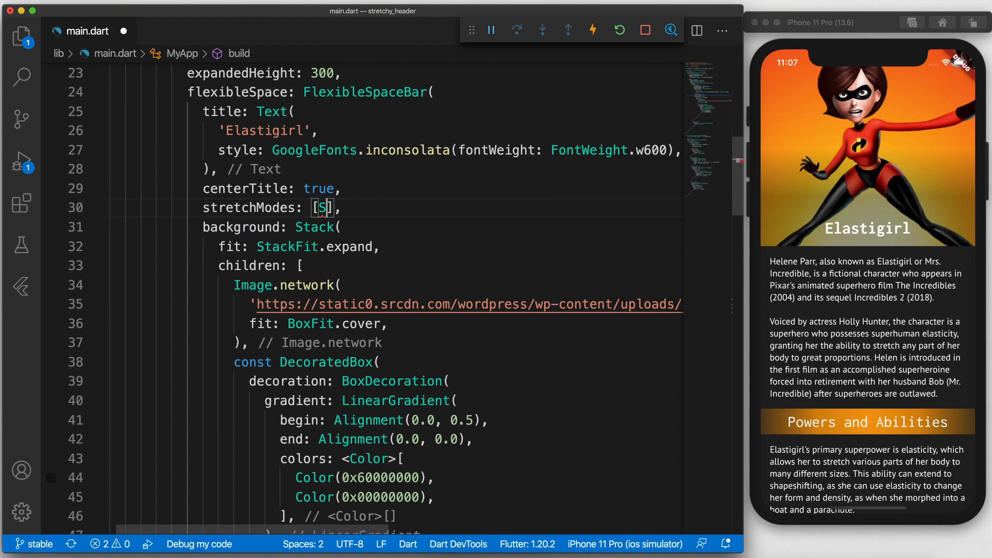
type("StretchMode.zoomBackground")
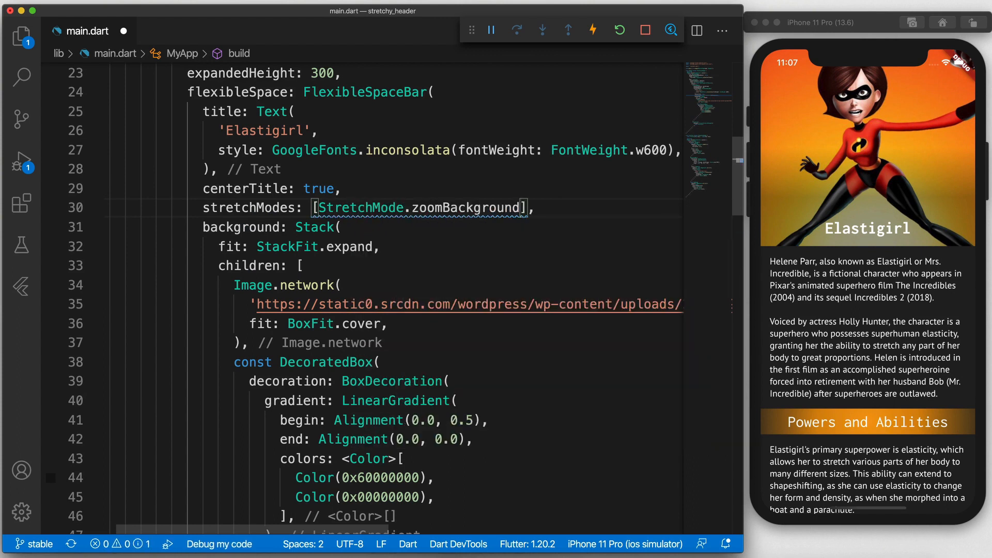
scroll("up", 3)
type("stretch: true,")
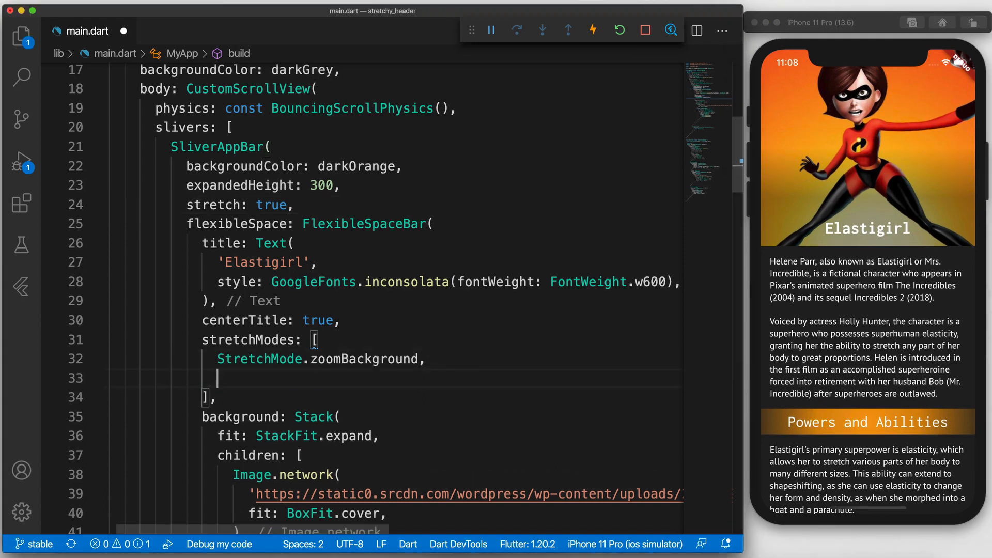
type("StretchMode.fadeTitle,")
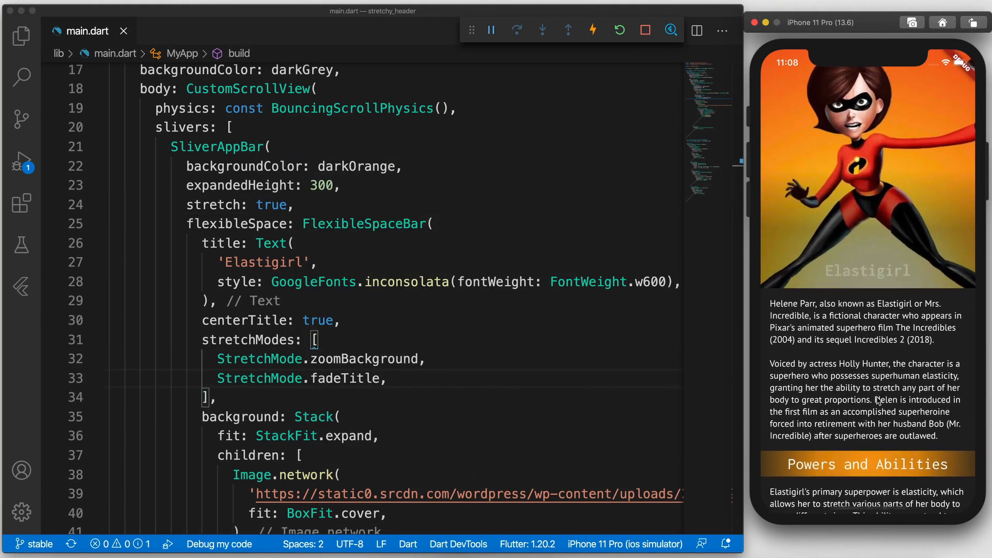
type("StretchMode.blurBackground,")
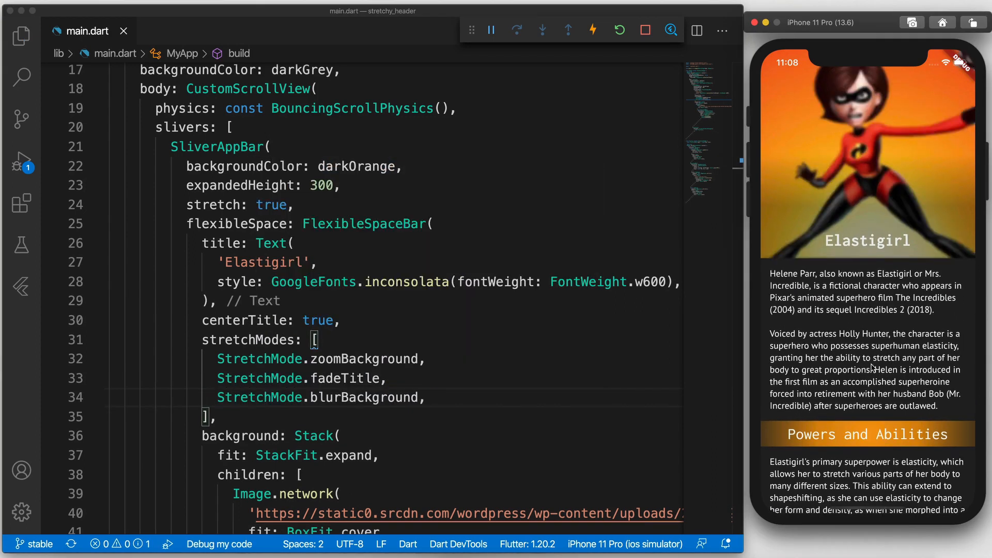
type("onStretchTrigger: () {")
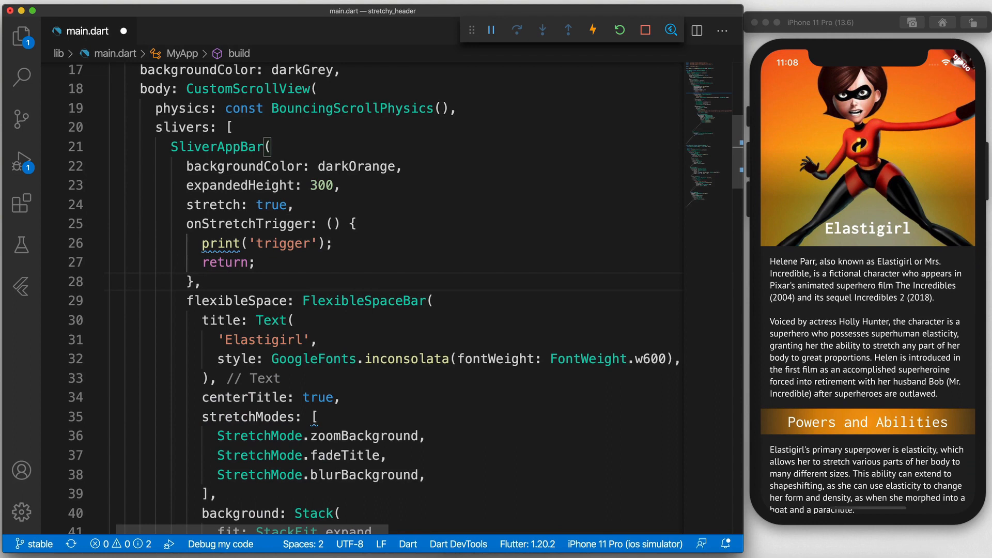
Step: Restart the app and overscroll so 'trigger' prints in the debug console past offset 200
left_click(619, 30)
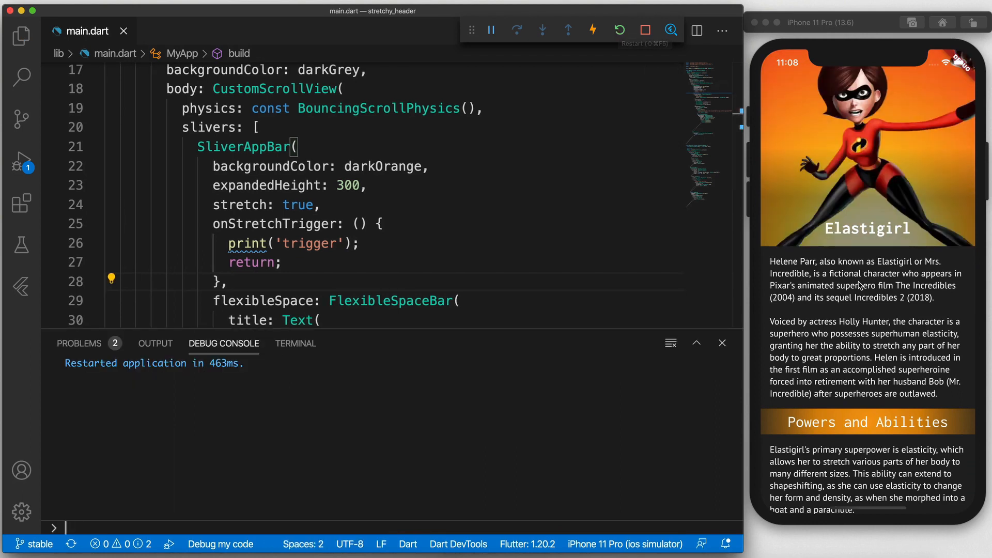
key("enter")
type("stretchTriggerOffset: 200,")
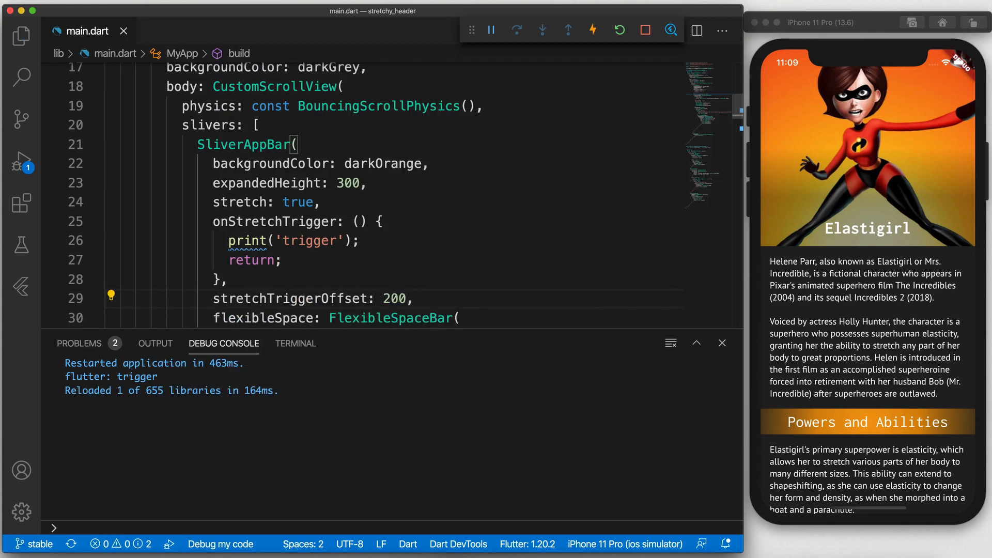
scroll("down", 3)
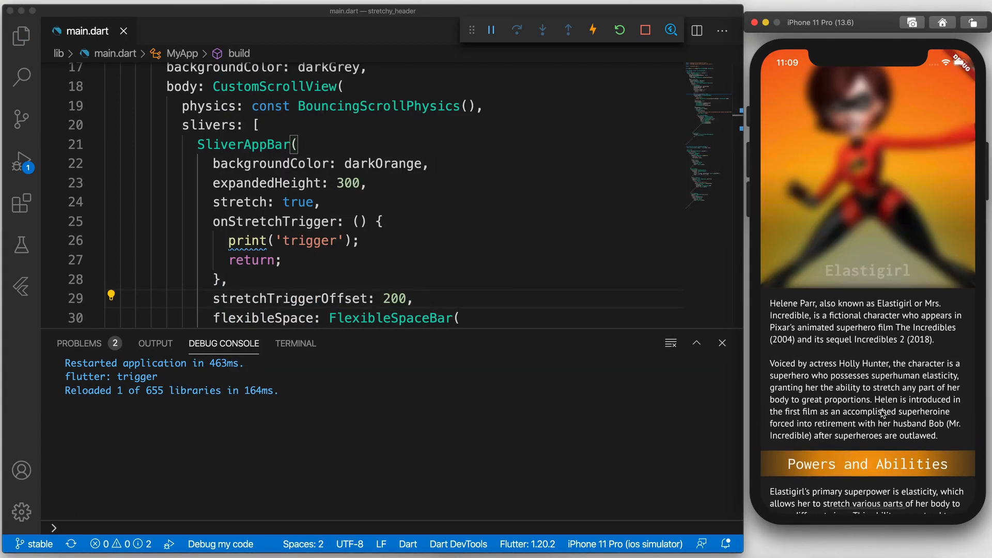